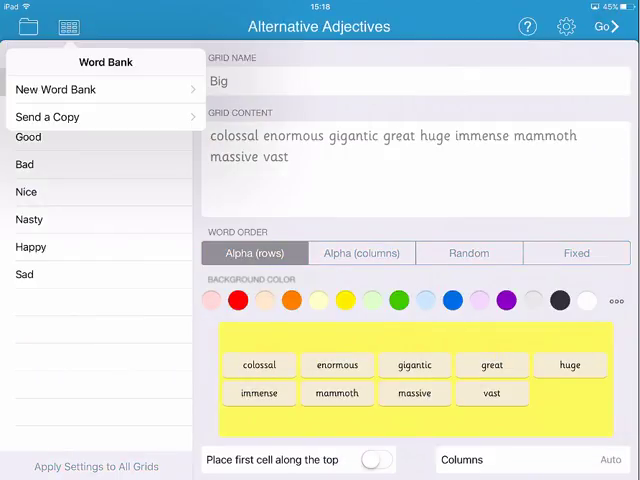
Create a new word bank named 'Adverbs' from the Word Bank menu.
{"action": "left_click", "coordinate": [56, 88]}
{"action": "type", "text": "Ad"}
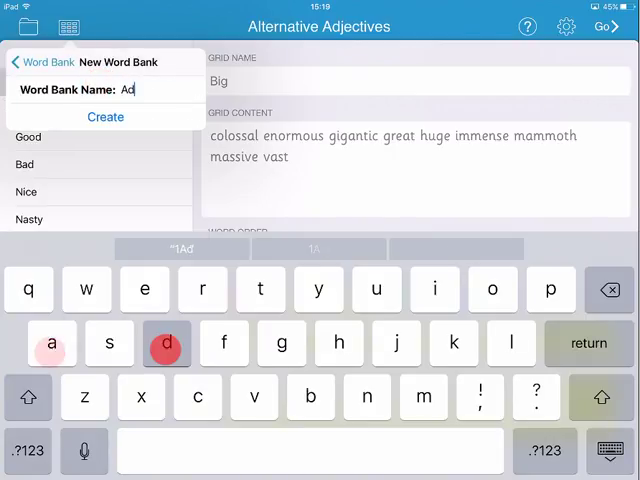
{"action": "type", "text": "verbs"}
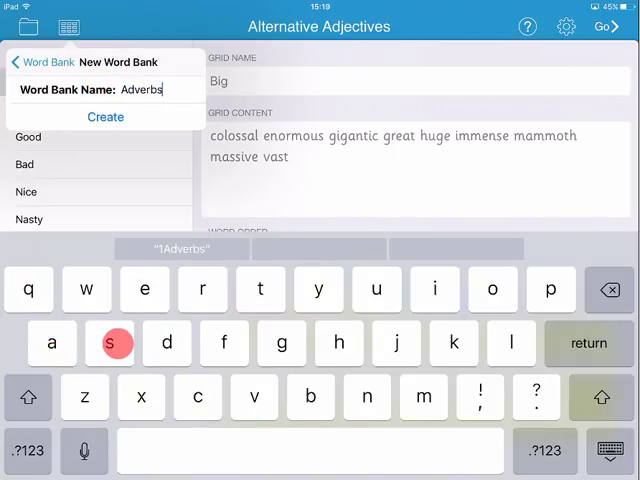
{"action": "left_click", "coordinate": [104, 116]}
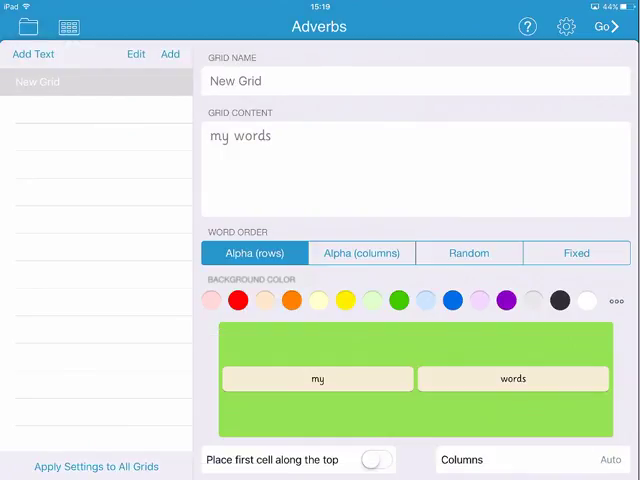
Build Walk and Said topic grids of adverbs from entered headings and words.
{"action": "left_click", "coordinate": [32, 54]}
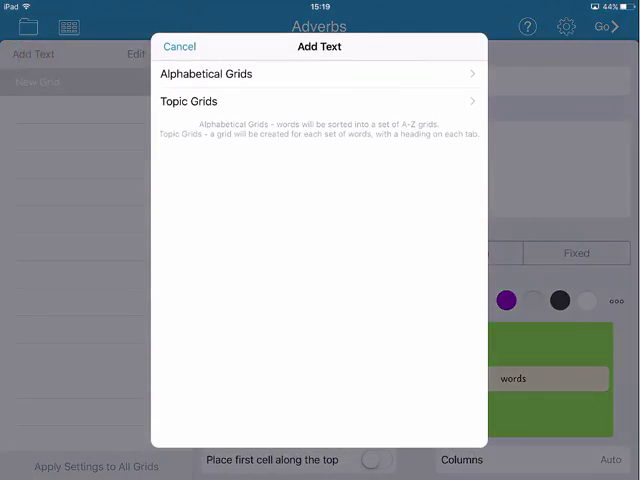
{"action": "left_click", "coordinate": [188, 100]}
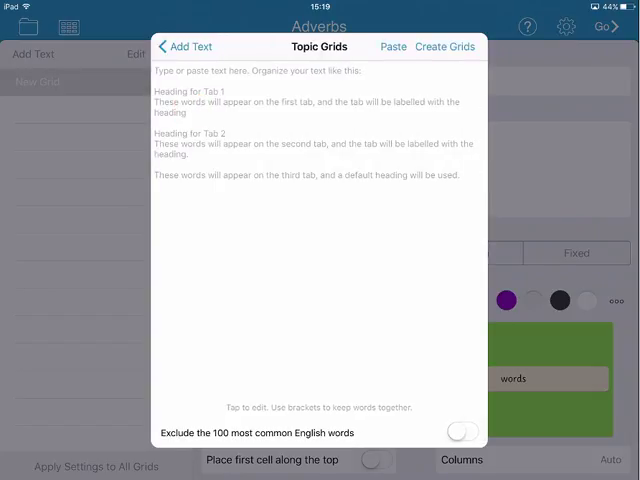
{"action": "type", "text": "w"}
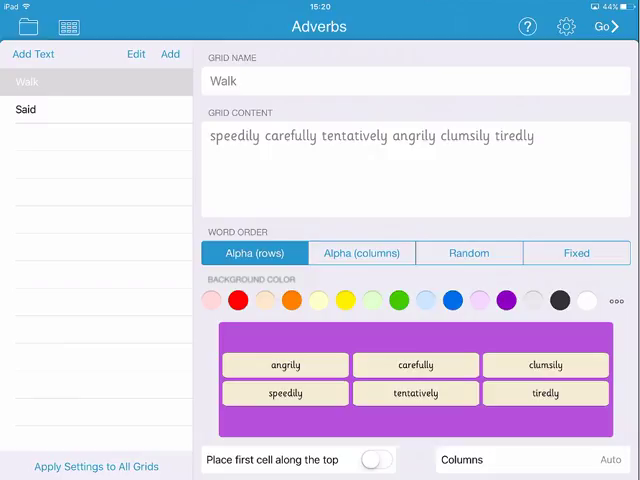
Set the Walk grid to random word order with a blue background.
{"action": "left_click", "coordinate": [468, 252]}
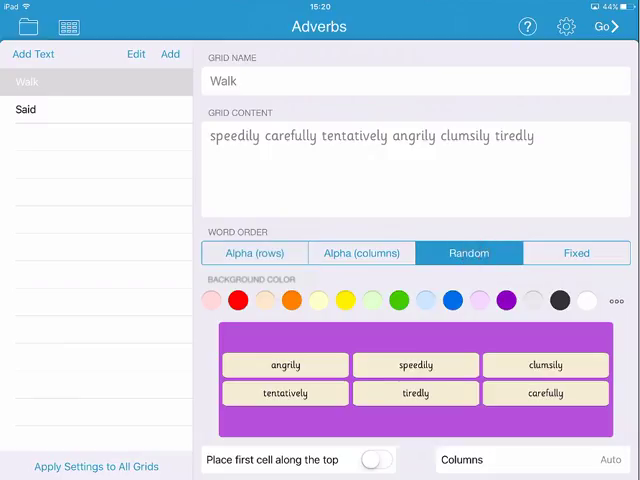
{"action": "left_click", "coordinate": [448, 300]}
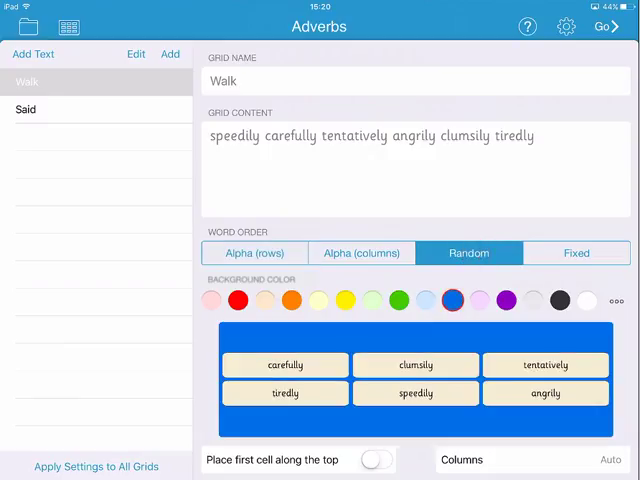